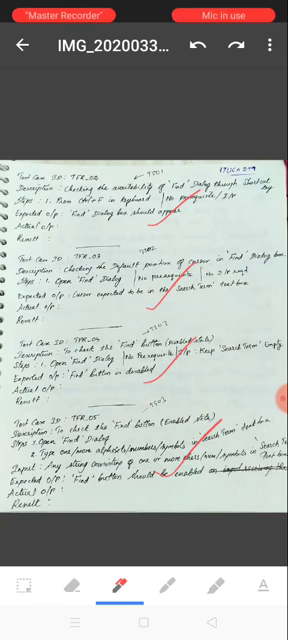
# Step: Save the red annotations so an edited image copy attaches to Harikrishnan's submission
pyautogui.click(270, 48)
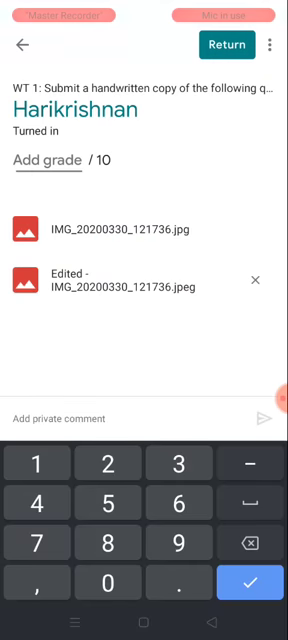
# Step: Grade the work 10/10 and draft the private comment 'Avoid things in the pa…' about strung-out writing
pyautogui.write('10')
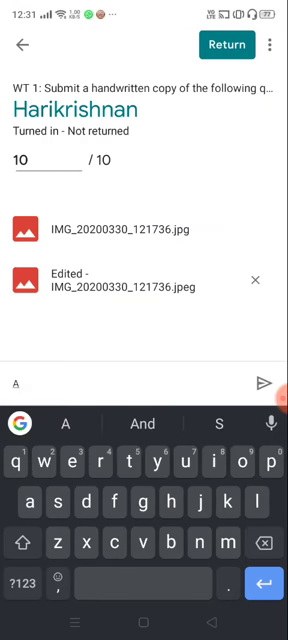
pyautogui.write('Avoid string ou')
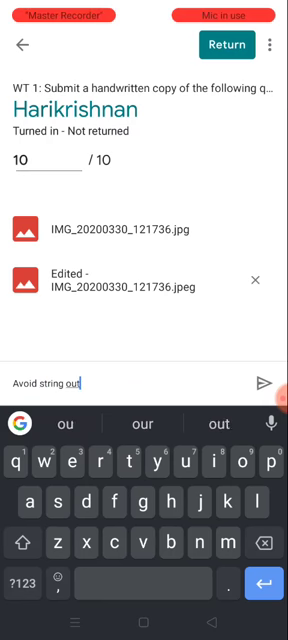
pyautogui.write('things')
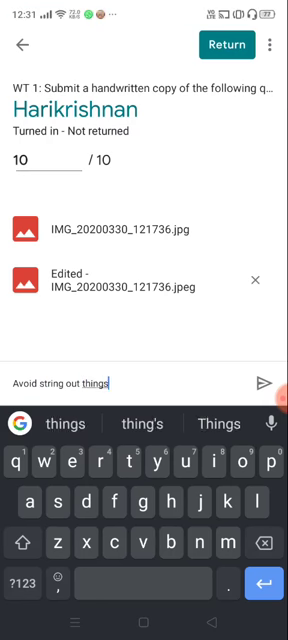
pyautogui.write('in the page')
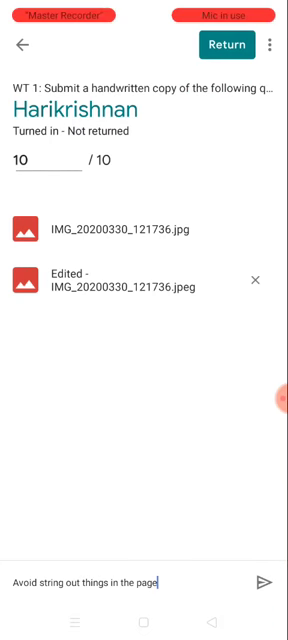
# Step: Post the private comment, return the work as Graded, and go back to the Student Work list showing 10/10
pyautogui.click(264, 582)
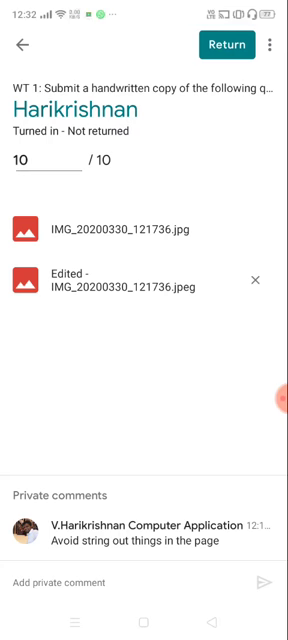
pyautogui.click(232, 48)
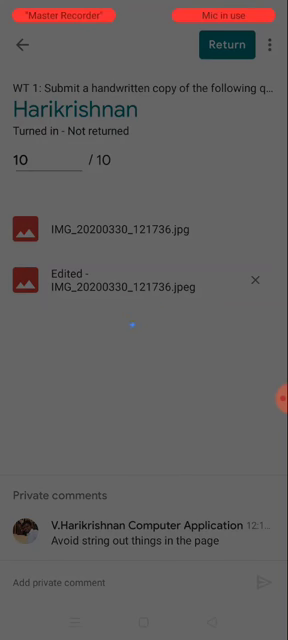
pyautogui.click(232, 46)
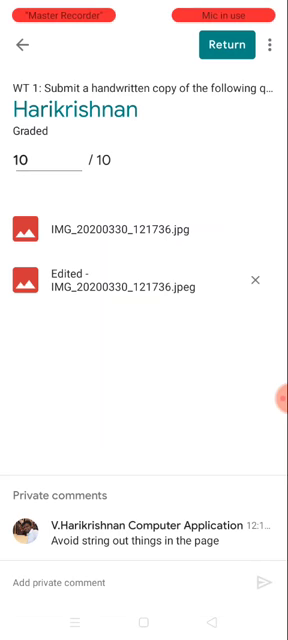
pyautogui.click(20, 46)
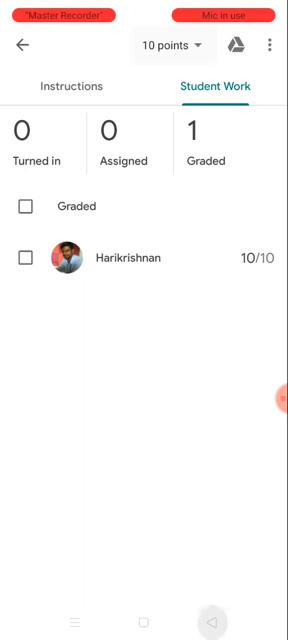
# Step: From the II BCA stream, view the Edited image attachment of the WT 1 assignment
pyautogui.click(18, 46)
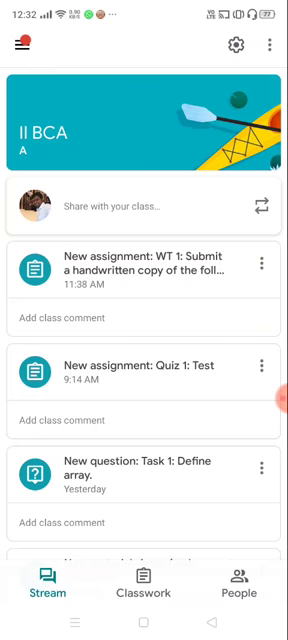
pyautogui.click(20, 46)
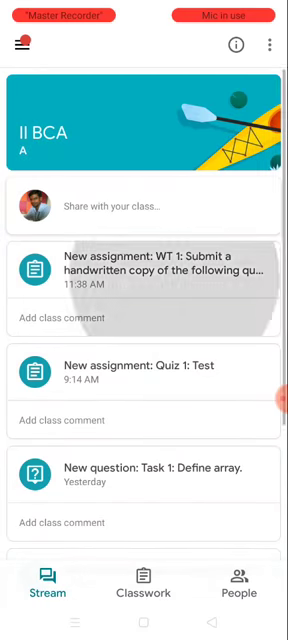
pyautogui.click(144, 272)
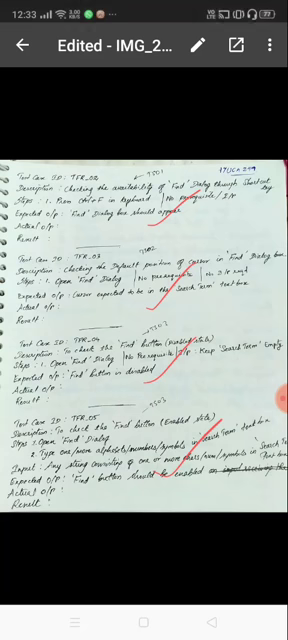
# Step: Close the annotated image and back out to the classes list (Financial Accounting, II BCA)
pyautogui.click(24, 48)
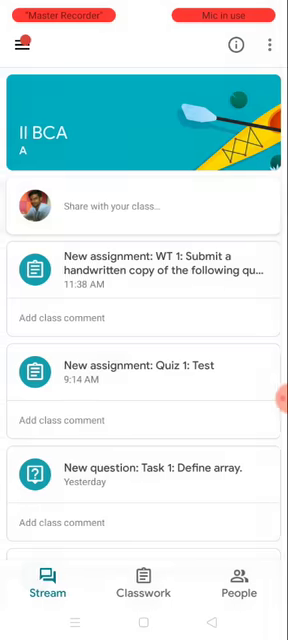
pyautogui.click(22, 44)
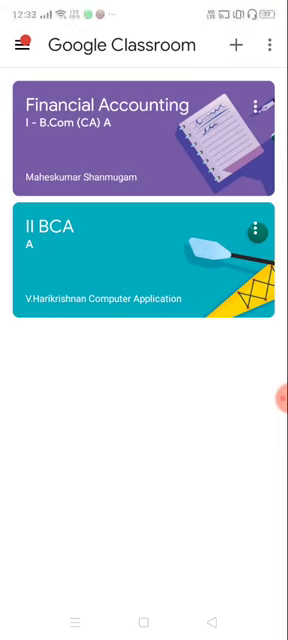